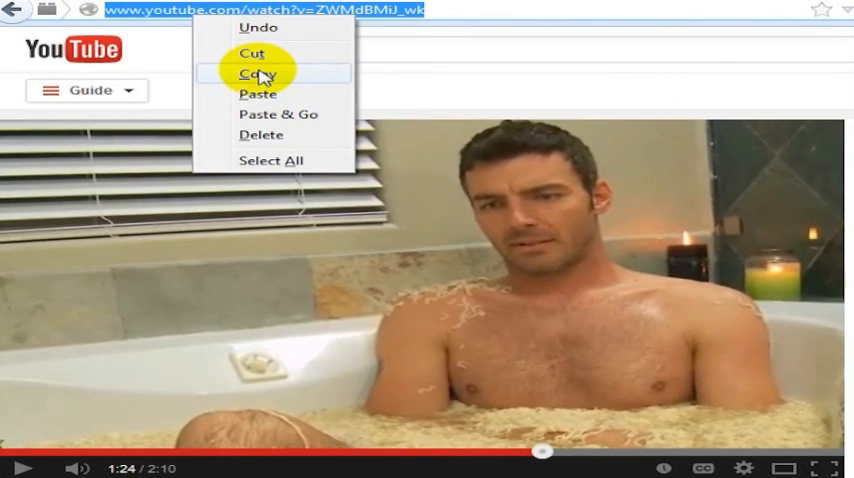
Copy the YouTube video's watch URL from the address bar
{"action": "left_click", "coordinate": [262, 67]}
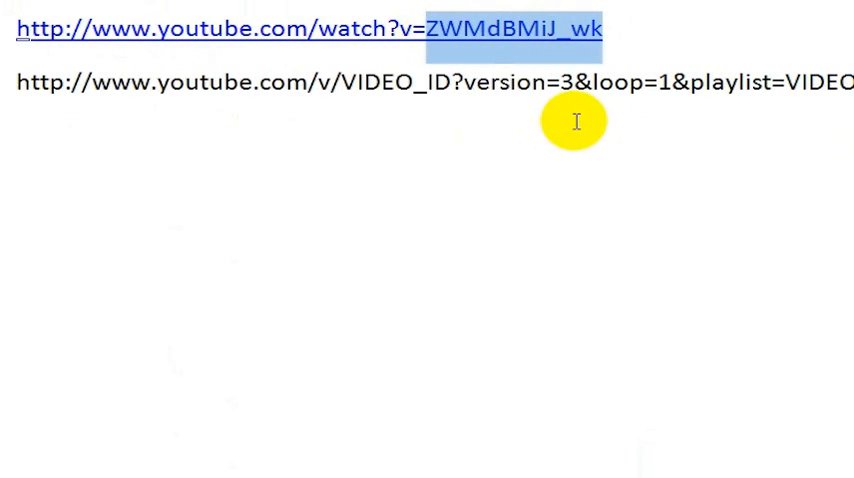
{"action": "mouse_move", "coordinate": [340, 88]}
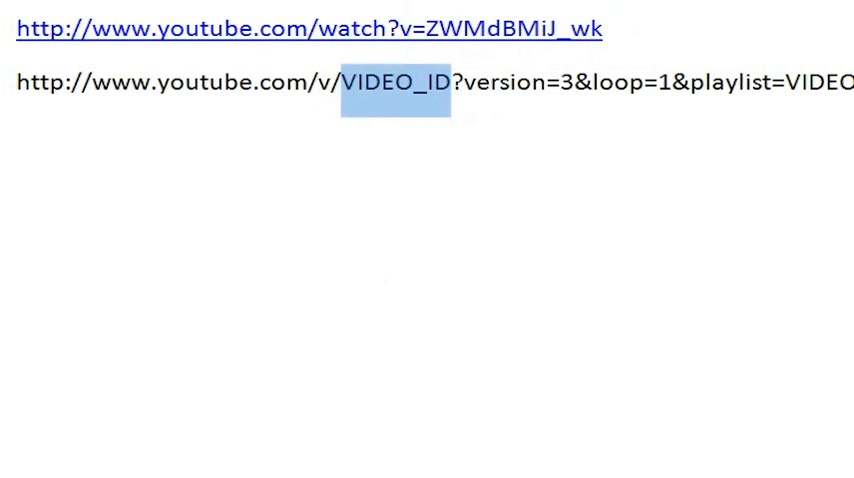
Replace the VIDEO_ID after /v/ in the embed URL with ZWMdBMiJ_wk
{"action": "left_click", "coordinate": [343, 97]}
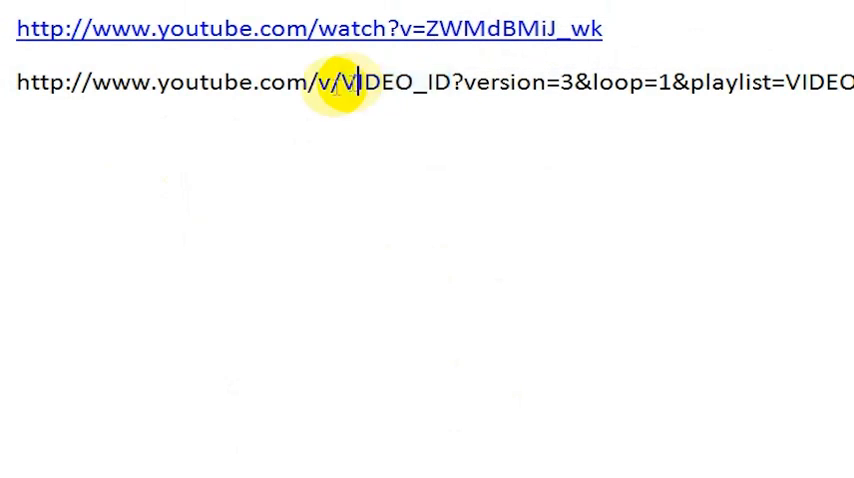
{"action": "double_click", "coordinate": [395, 88]}
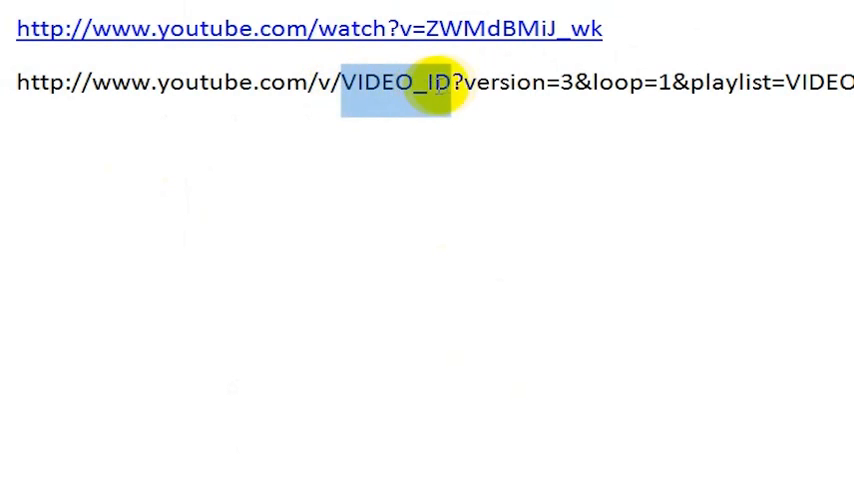
{"action": "type", "text": "ZWMdBMiJ_wk"}
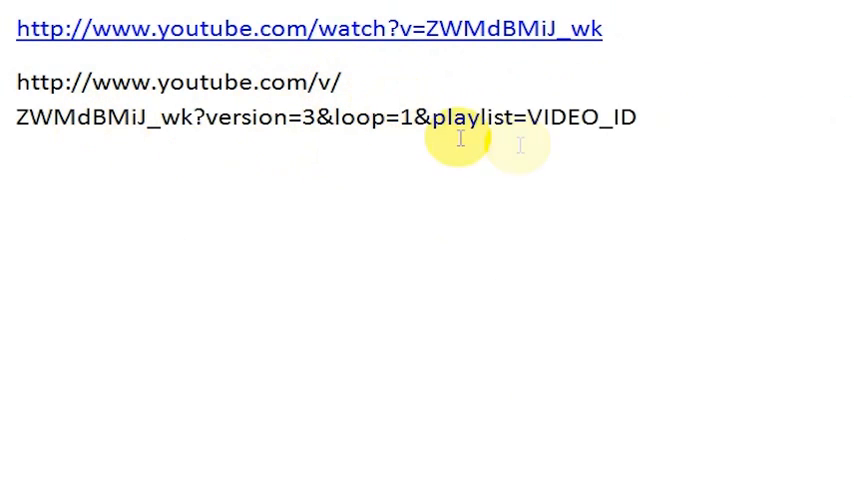